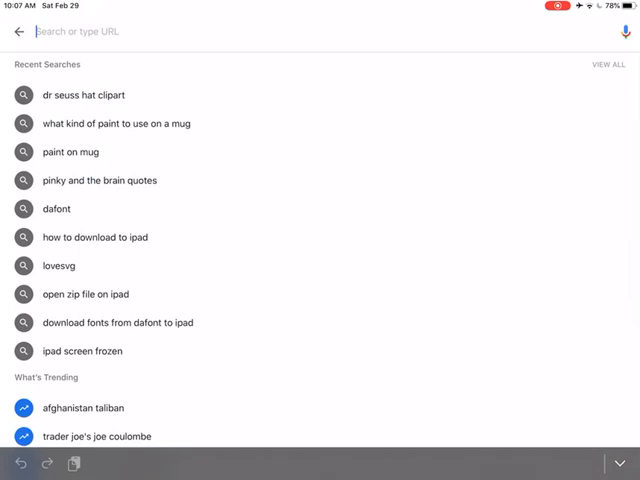
Step: Search Google Images for black-and-white Dr. Seuss hat clipart and browse the results
type("d")
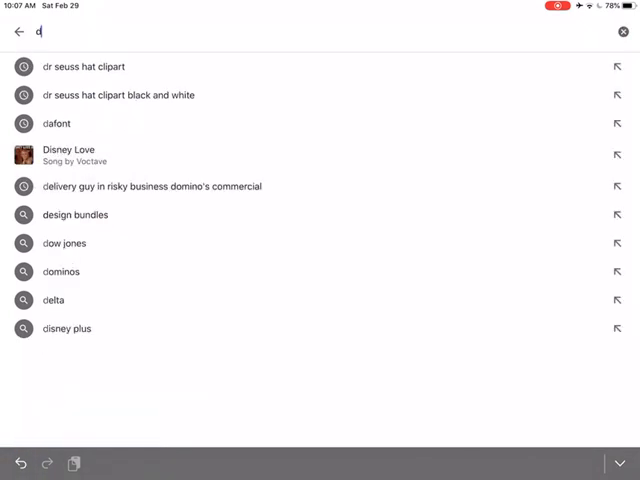
type("r")
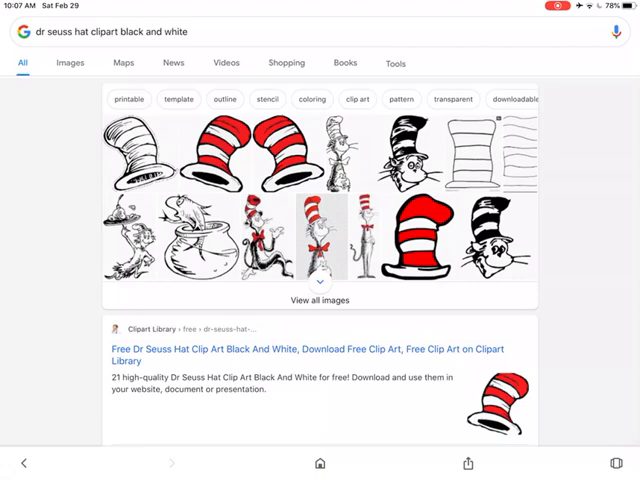
left_click(68, 64)
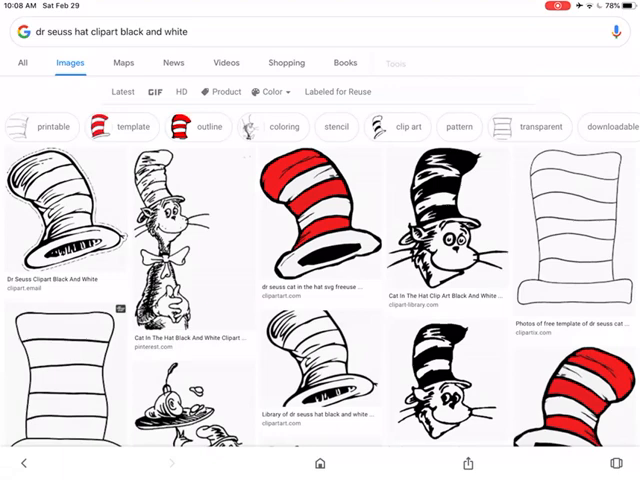
scroll("down", 3)
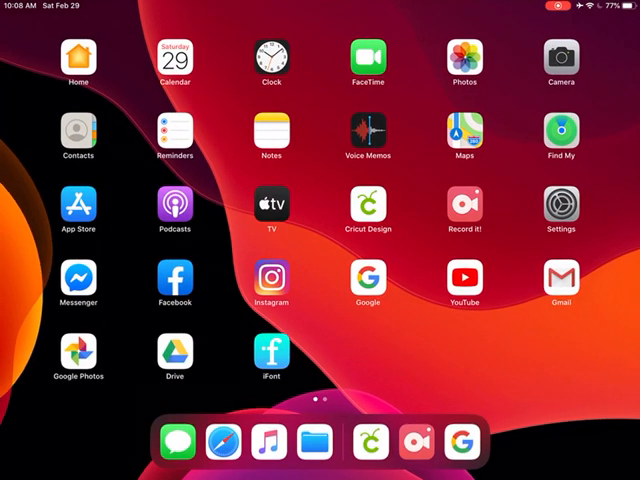
Step: Upload the Dr. Seuss hat picture from the photo library into Design Space's clean-up step
left_click(368, 204)
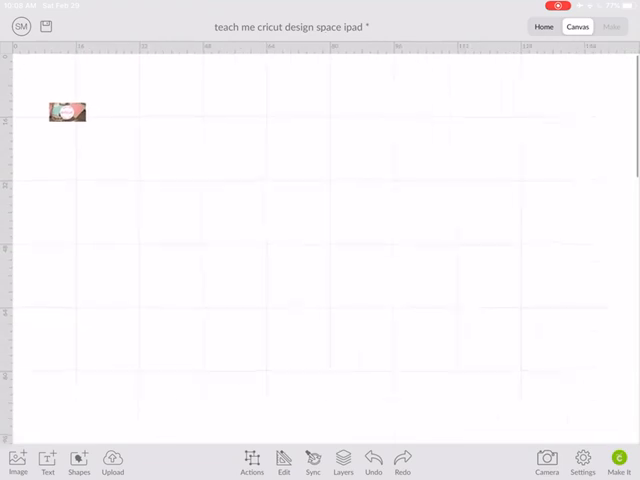
left_click(68, 112)
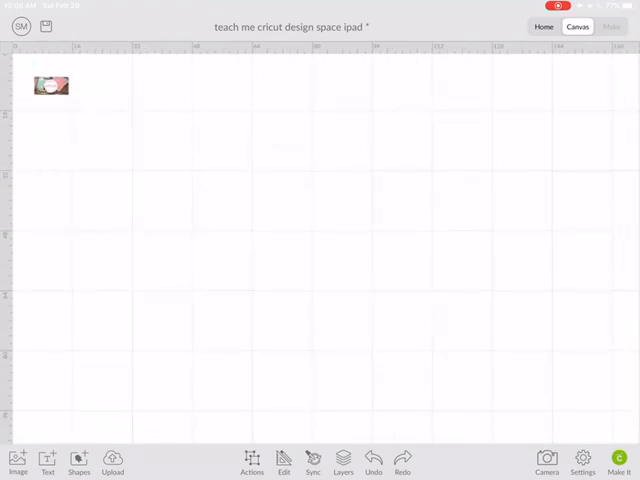
left_click(112, 462)
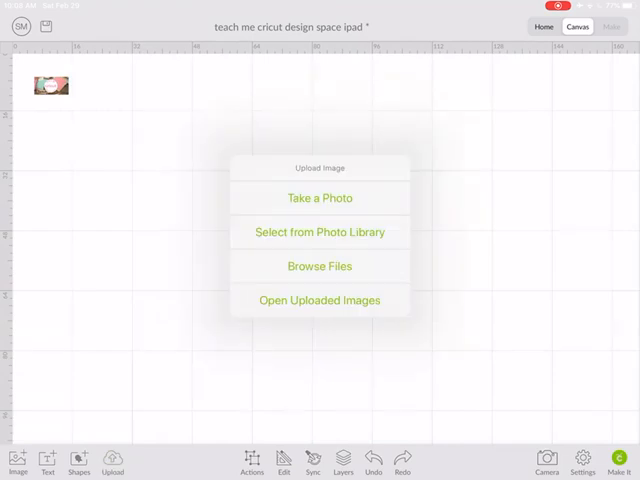
left_click(320, 232)
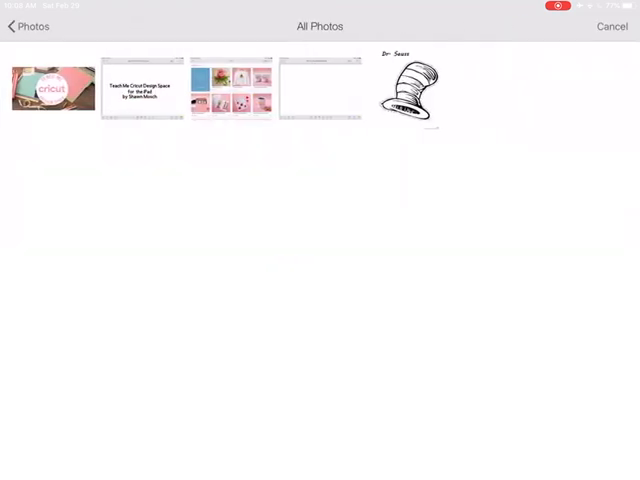
left_click(408, 84)
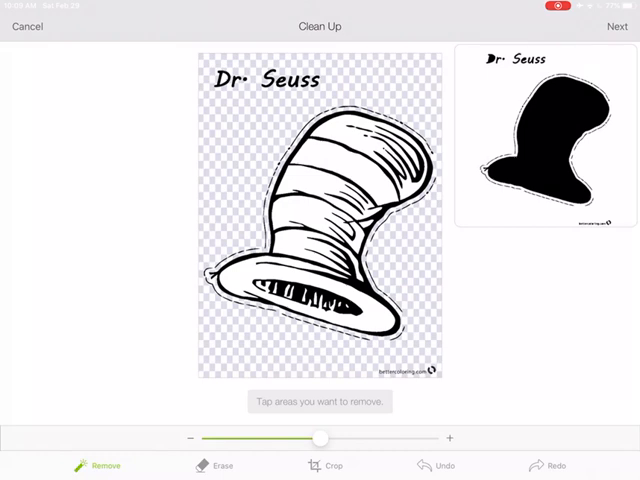
Step: Erase the Dr. Seuss lettering above the hat with the Erase tool
left_click(216, 464)
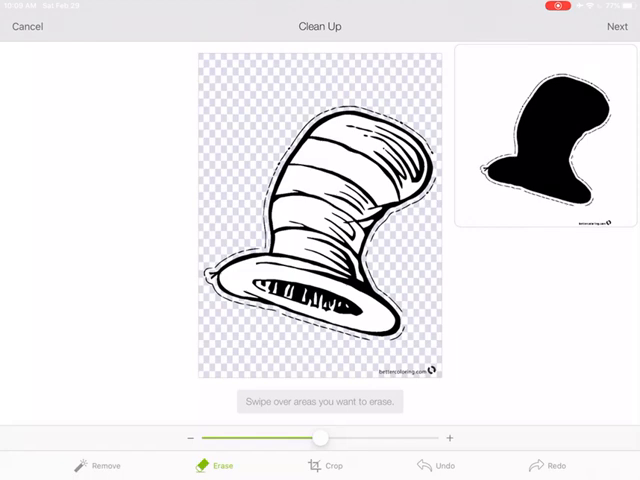
mouse_move(368, 376)
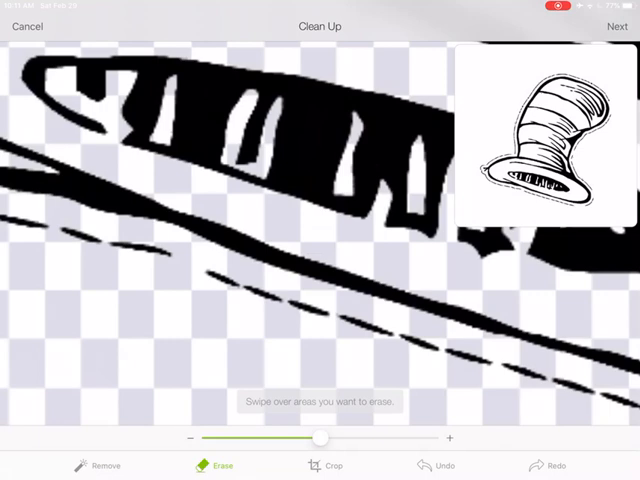
Step: Shrink the eraser and alternate Erase and Remove to clear white areas around the brim
left_click_drag(320, 436, 224, 436)
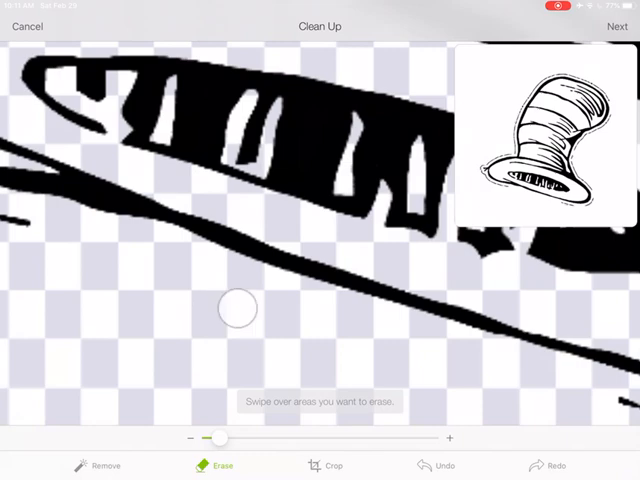
left_click(104, 464)
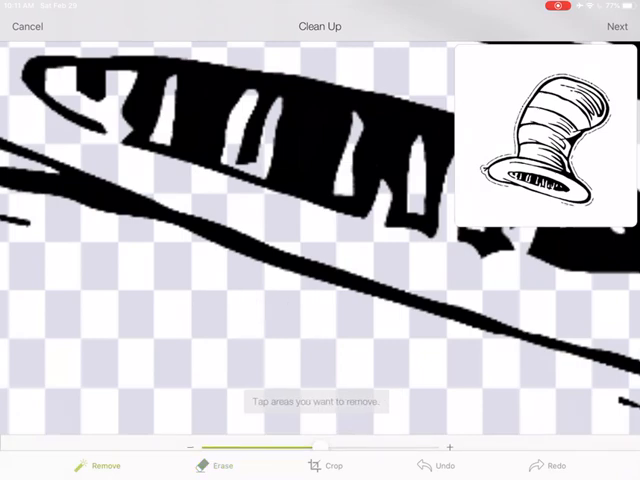
left_click_drag(296, 438, 320, 438)
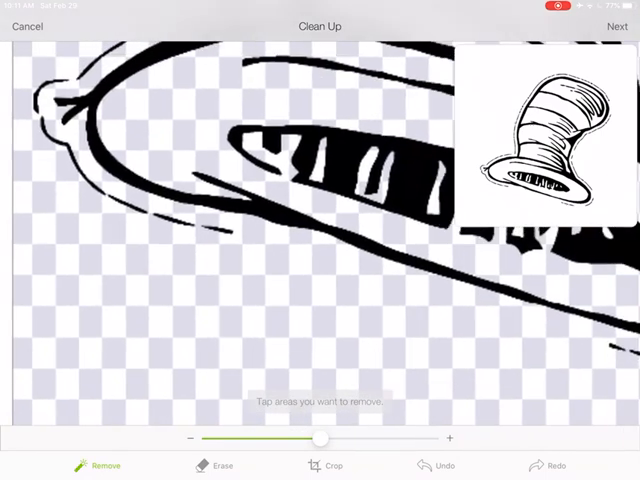
left_click(224, 464)
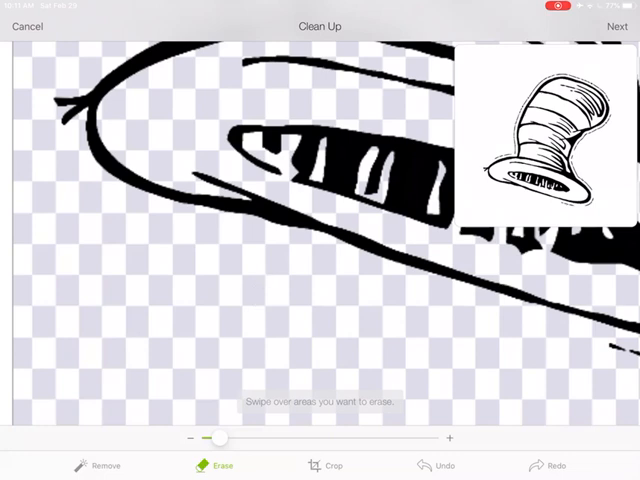
left_click(100, 464)
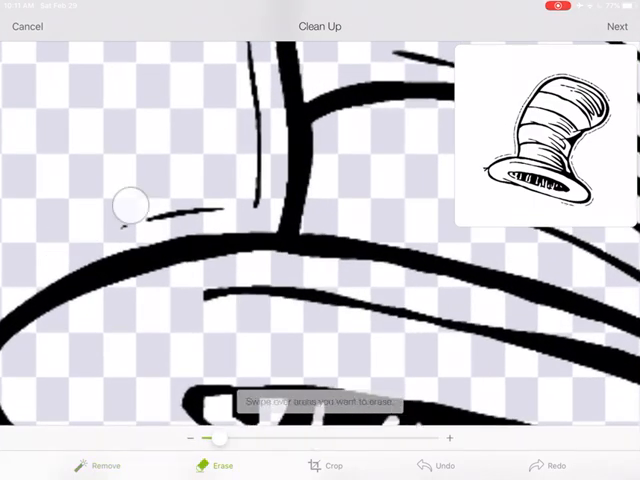
left_click_drag(130, 204, 252, 172)
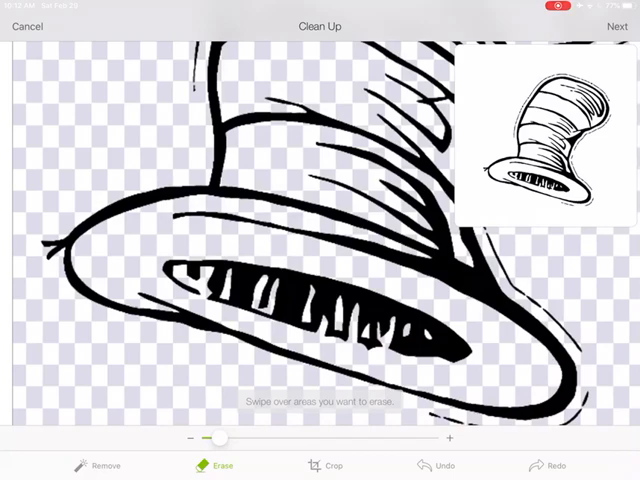
left_click(102, 464)
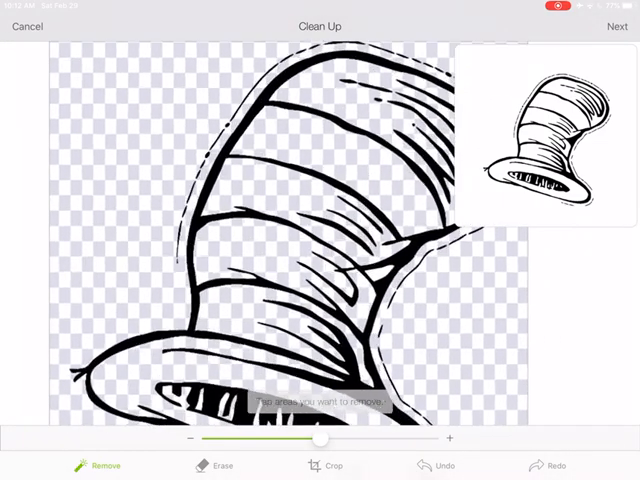
Step: Erase and remove the last background patches around the hat, then continue to Refine
left_click(216, 468)
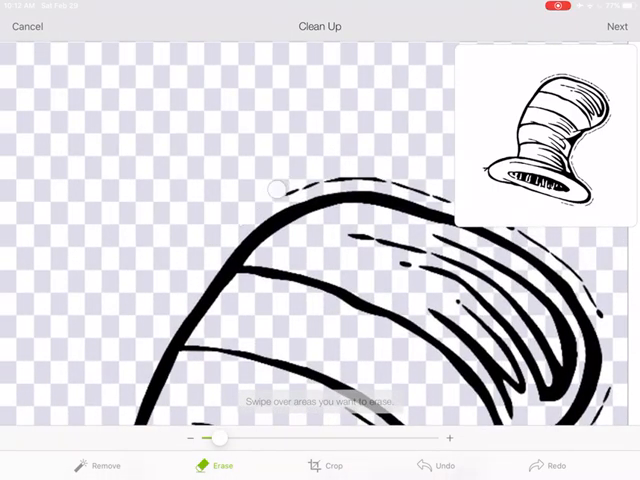
left_click_drag(278, 188, 336, 180)
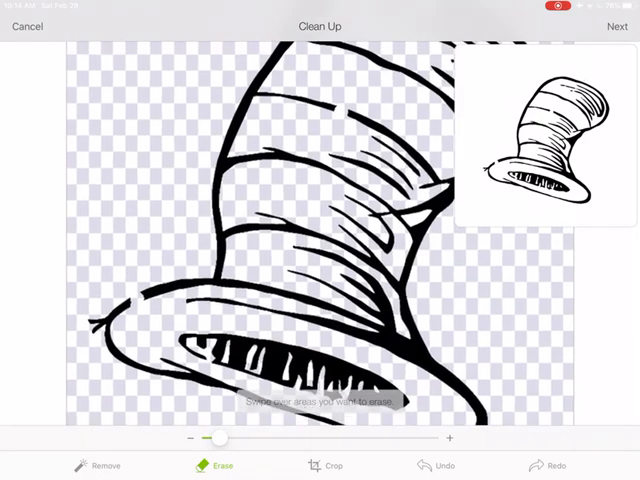
left_click(104, 464)
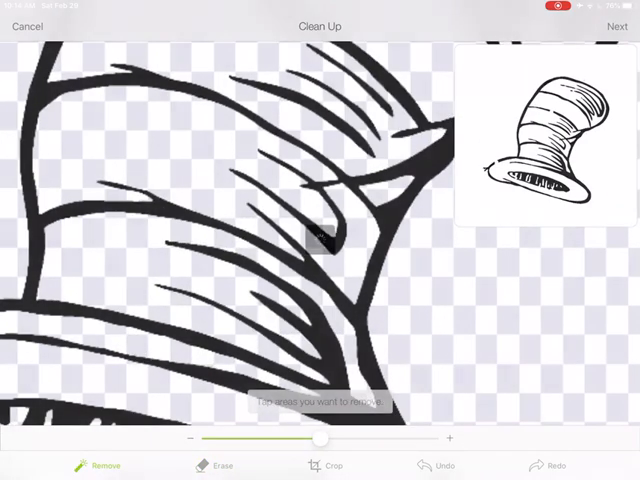
left_click(322, 236)
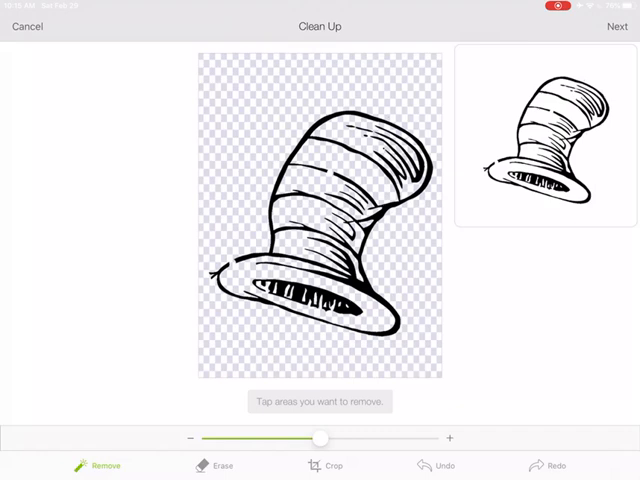
left_click(618, 26)
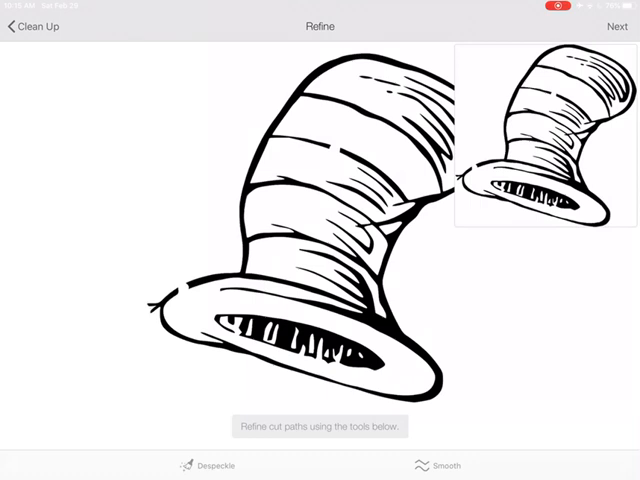
Step: Test high and low Despeckle levels, settle on a low setting, and smooth the hat outline
left_click(208, 464)
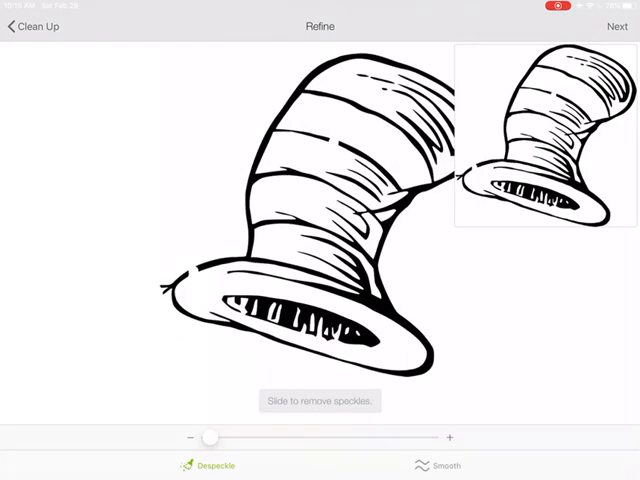
left_click_drag(212, 436, 360, 436)
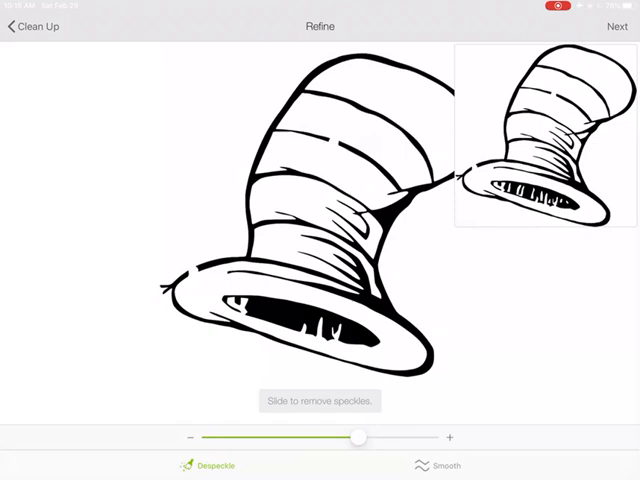
left_click_drag(360, 436, 280, 438)
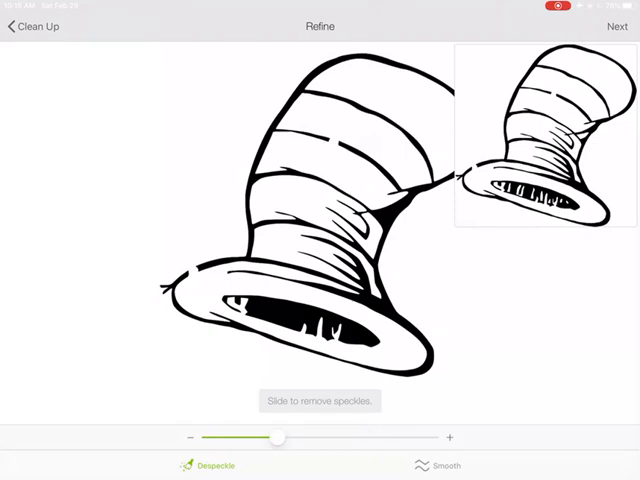
left_click_drag(280, 436, 256, 436)
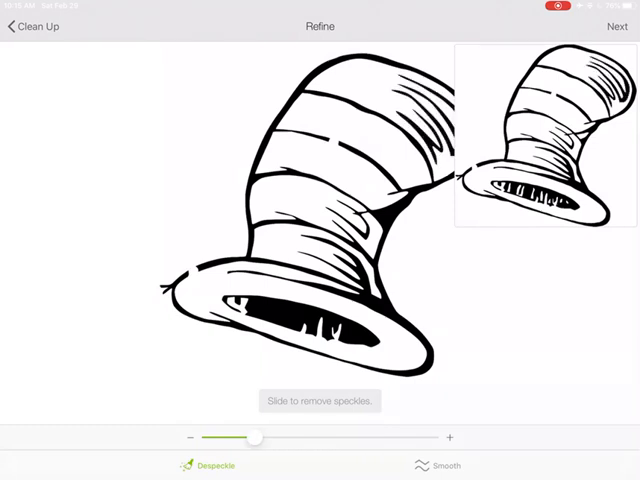
left_click_drag(230, 438, 208, 438)
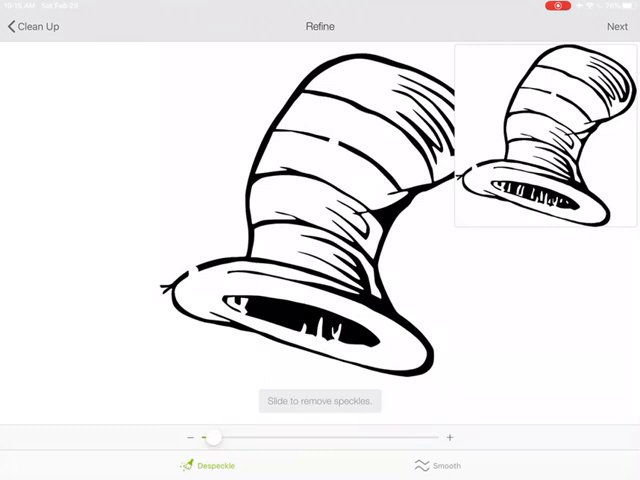
left_click_drag(210, 438, 208, 438)
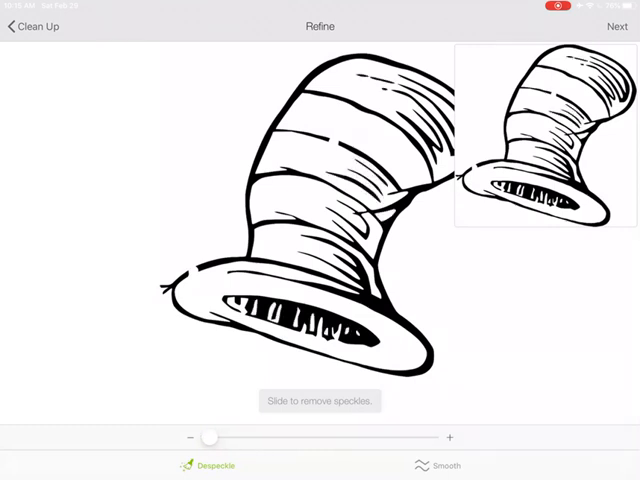
left_click_drag(208, 436, 240, 436)
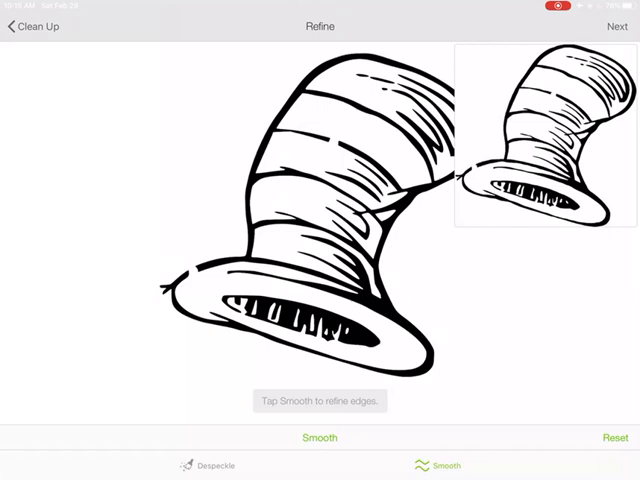
left_click(614, 26)
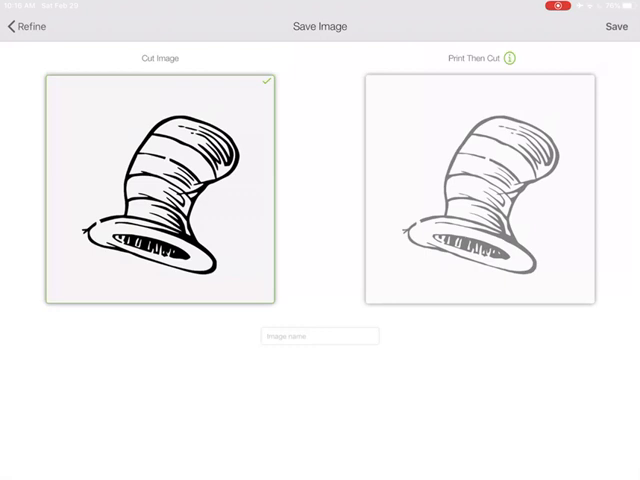
Step: Name the cut image 'DrSeuss Hat' and save it to the uploaded images library
left_click(320, 336)
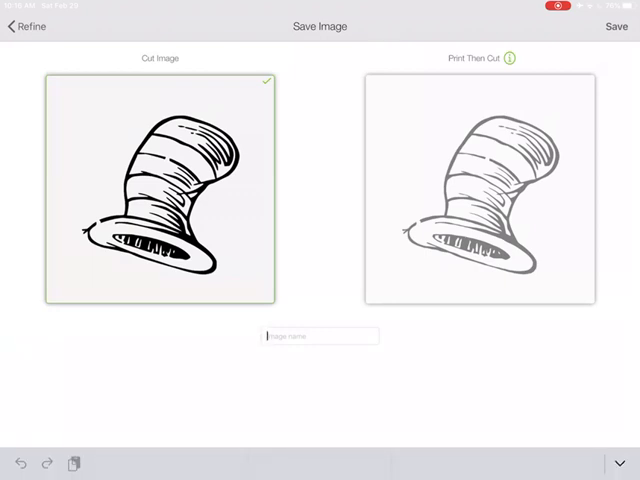
type("Dr")
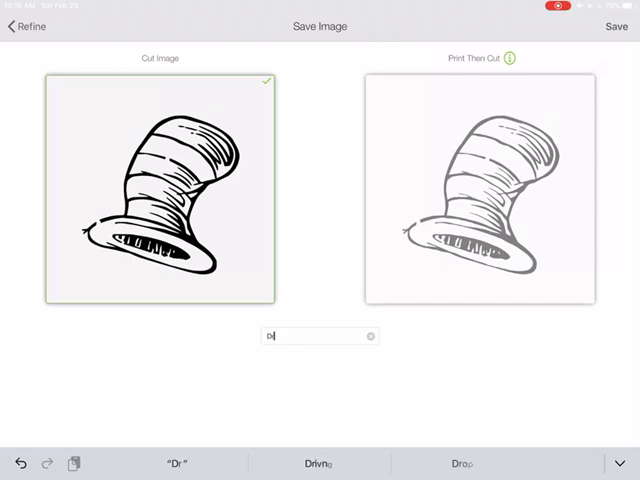
type("rS")
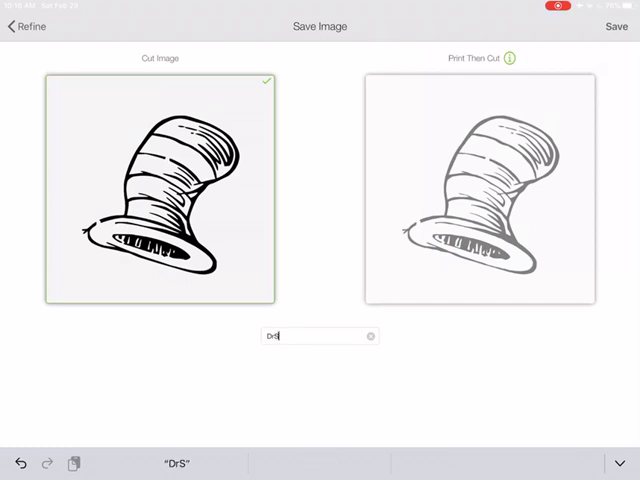
type("euss")
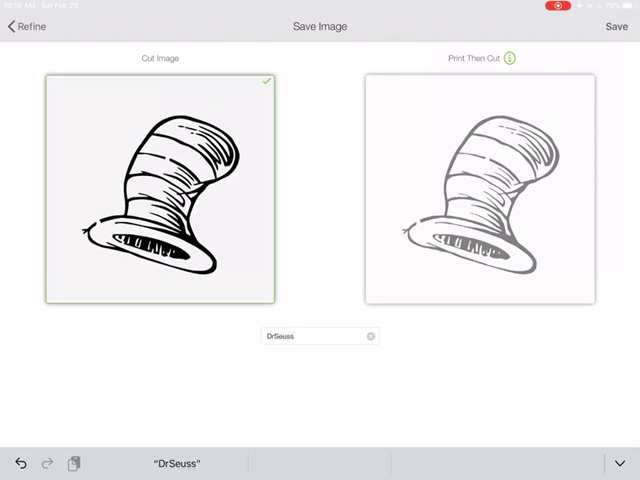
type("Hat")
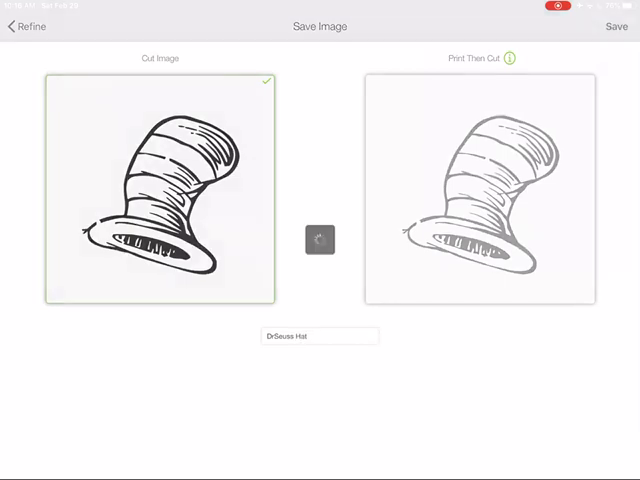
left_click(616, 26)
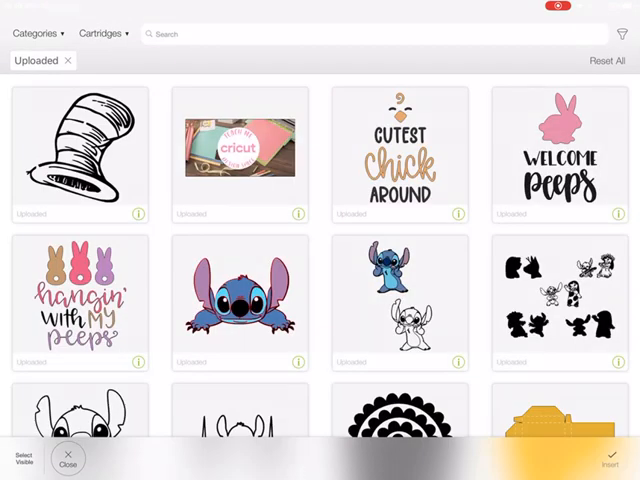
Step: Select the saved DrSeuss Hat upload and insert it onto the canvas
left_click(80, 156)
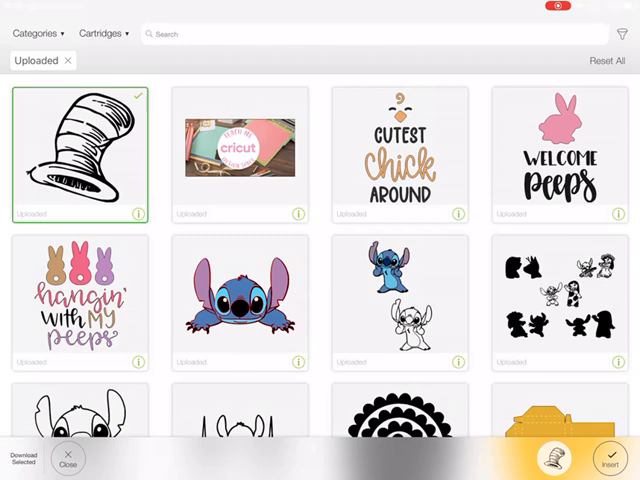
left_click(608, 458)
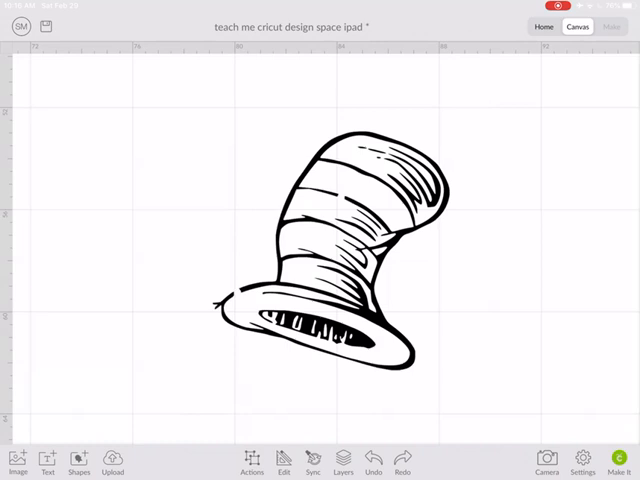
Step: Move the hat toward the left of the canvas and select it
left_click_drag(350, 250, 230, 220)
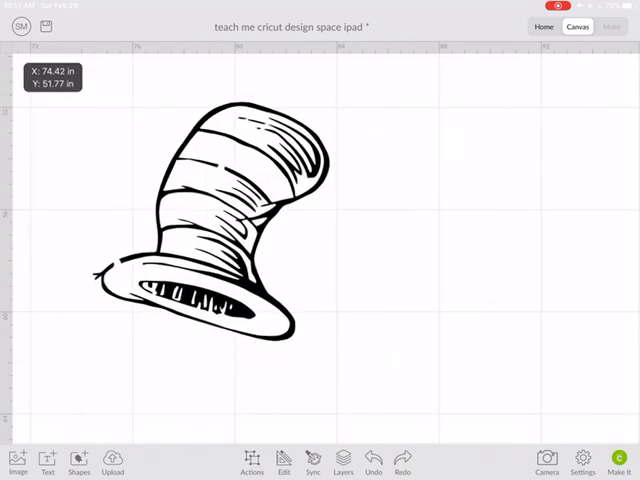
left_click(230, 220)
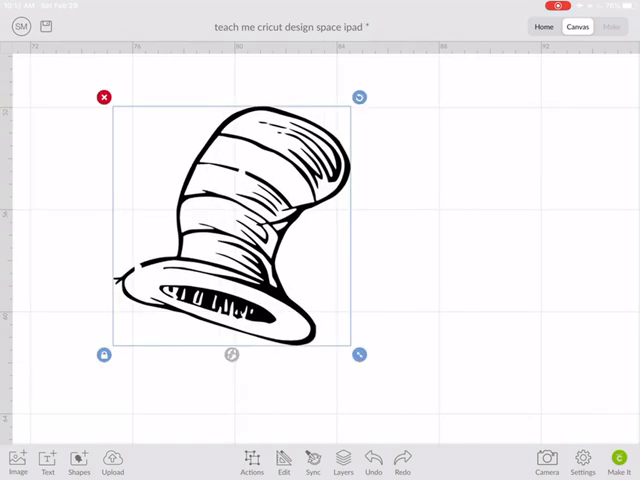